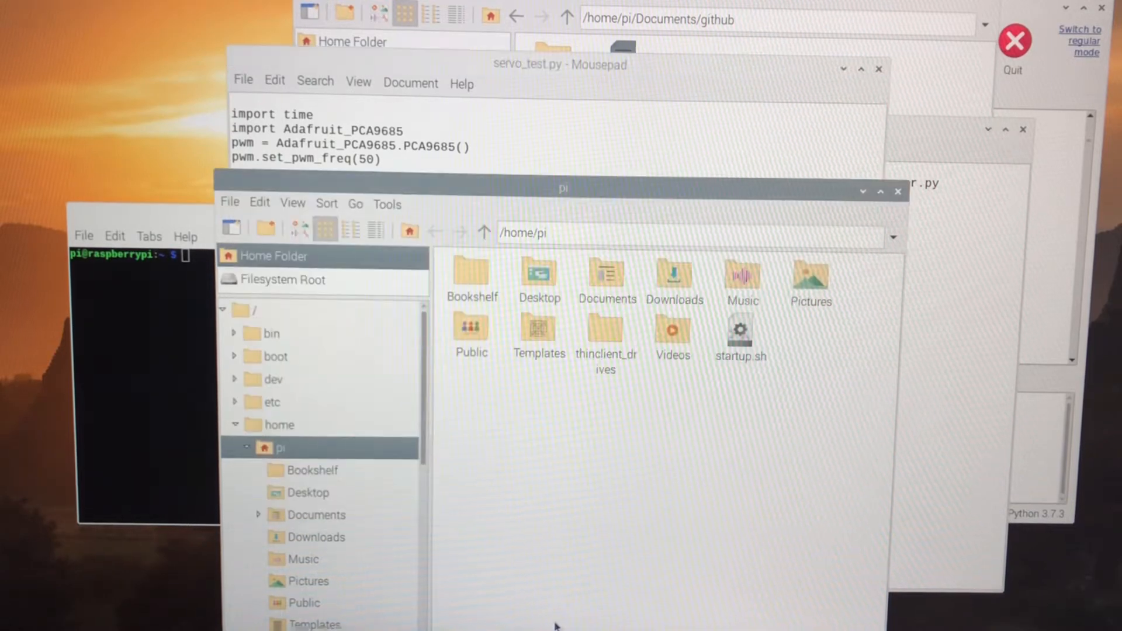
mouse_move(740, 331)
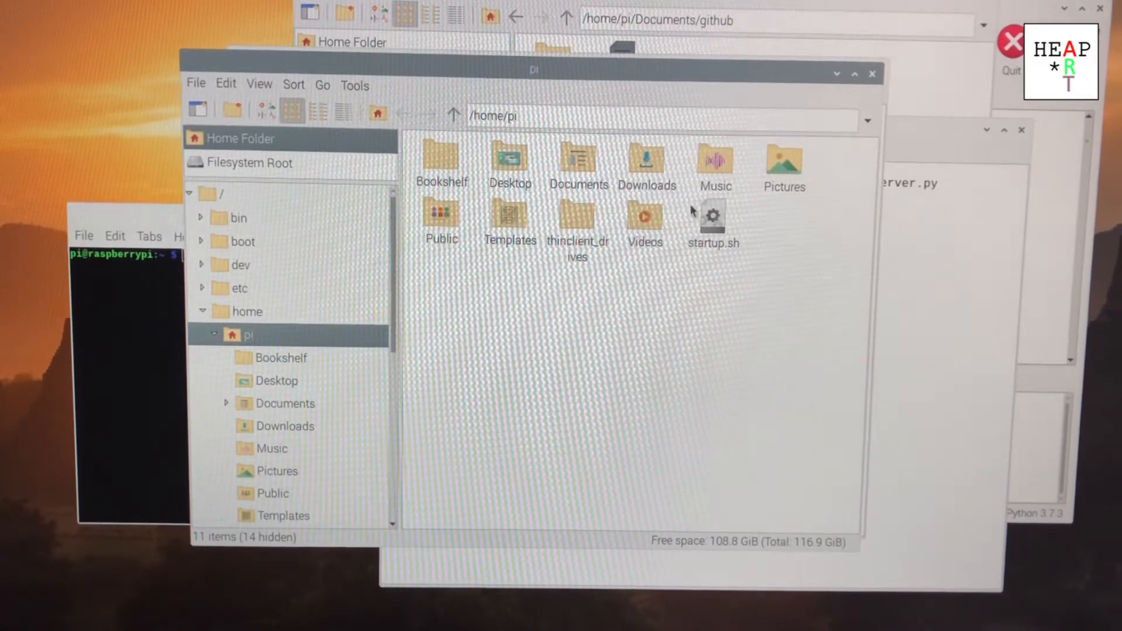
Open startup.sh in Mousepad and comment out the sudo python3 webServer.py line.
right_click(713, 214)
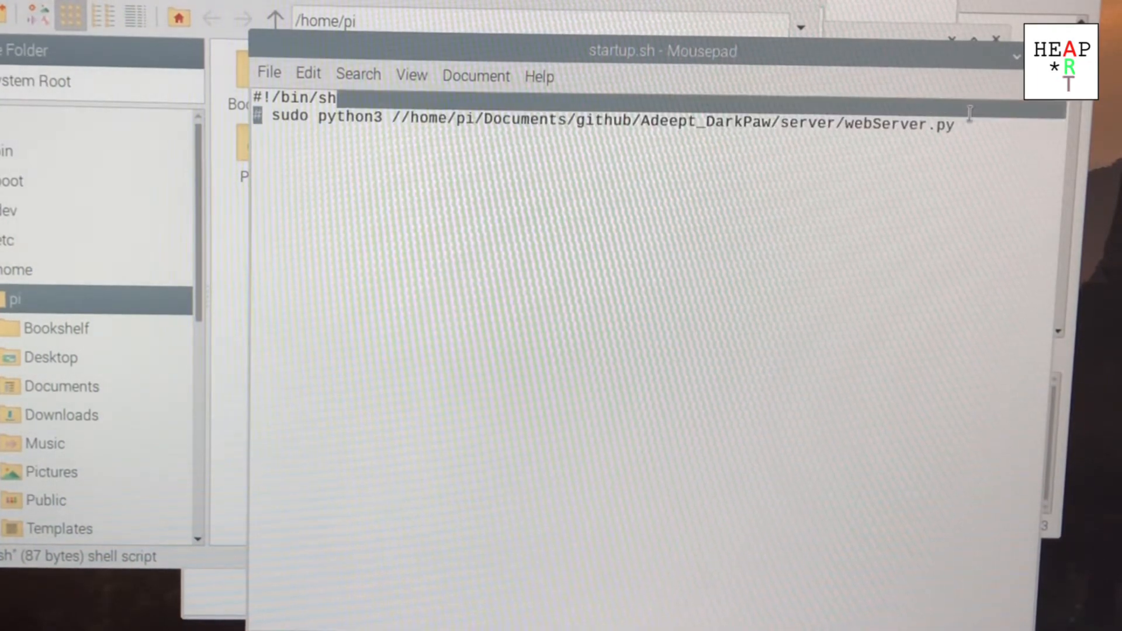
triple_click(608, 122)
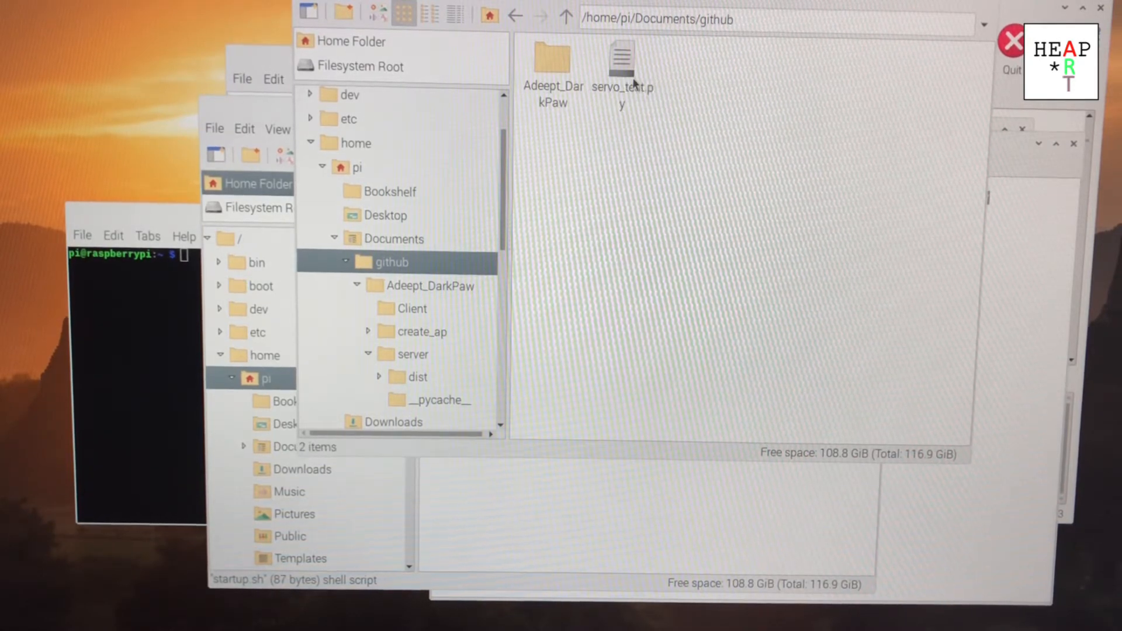
Bring up servo_test.py's context menu in the github folder, then dismiss it.
right_click(620, 61)
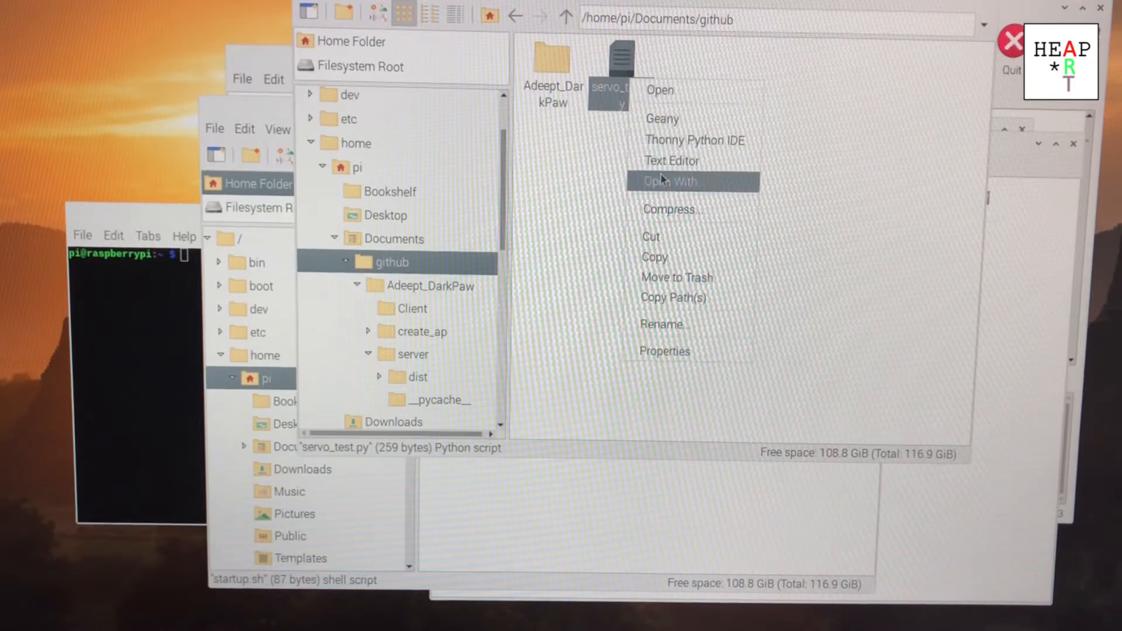
click(686, 150)
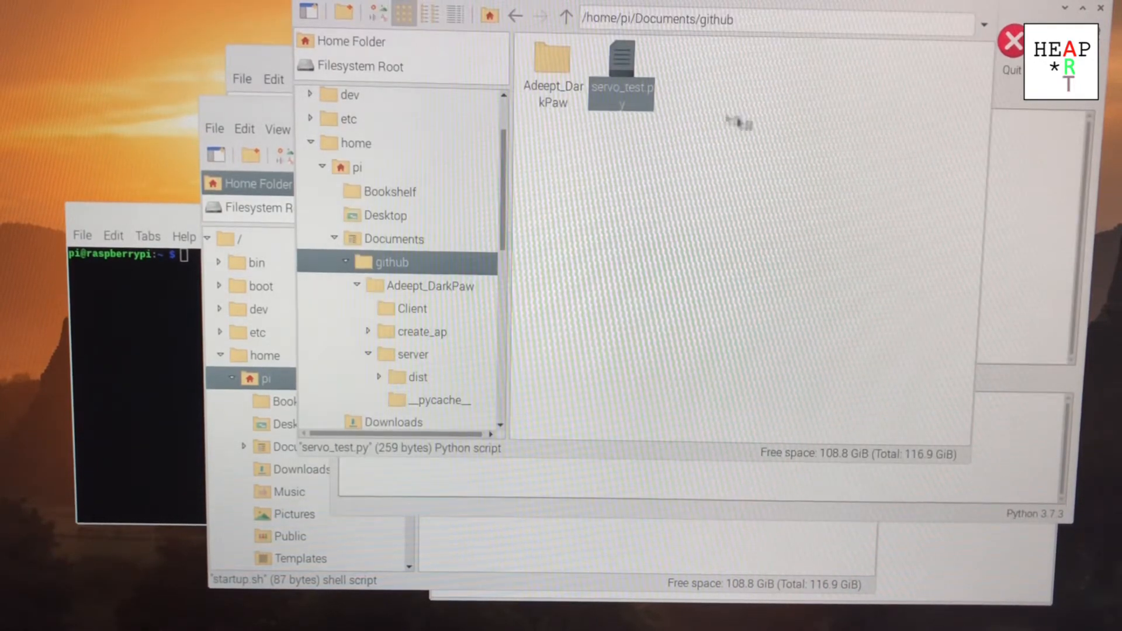
Open servo_test.py from the github folder in a Thonny editor tab.
double_click(621, 56)
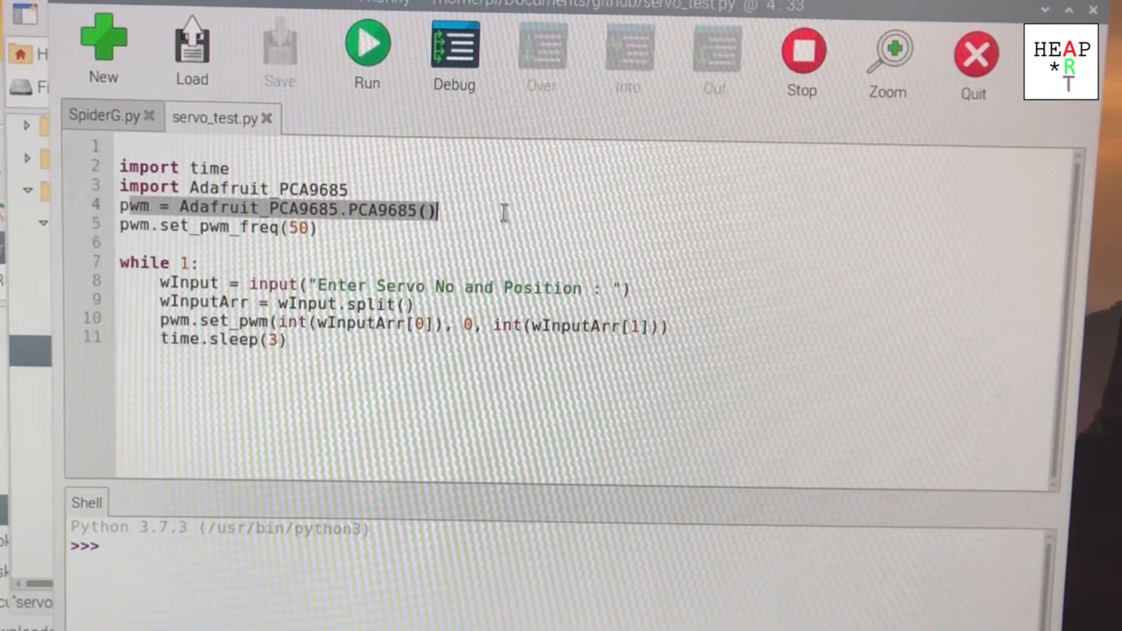
mouse_move(405, 245)
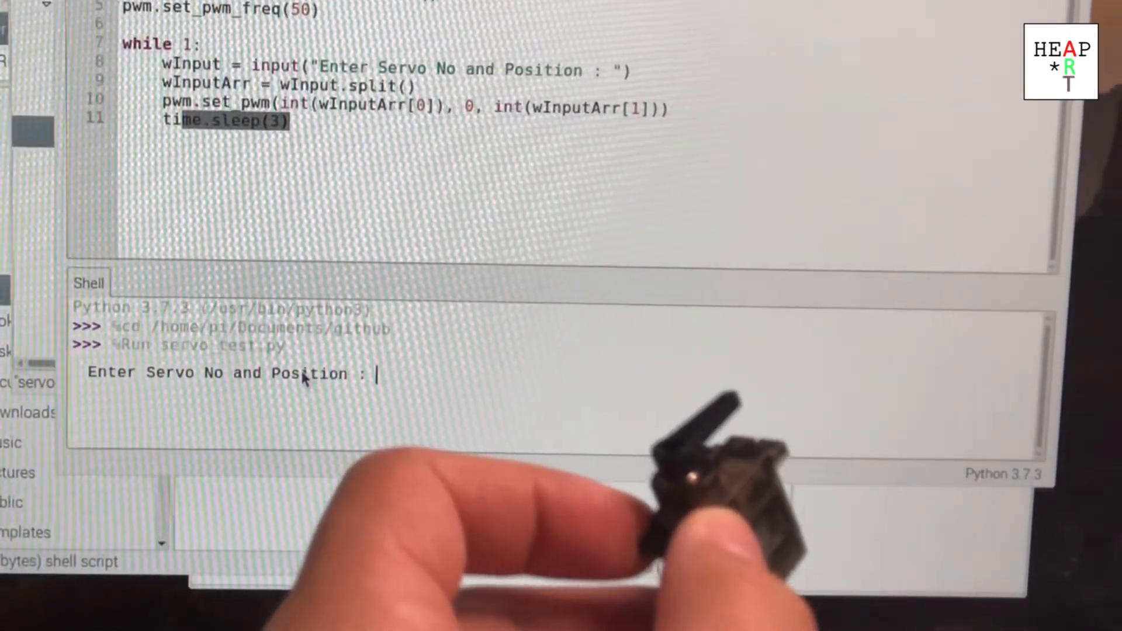
At the servo_test.py prompt, move servo 0 to 300, then 400, and begin a third command.
text(0)
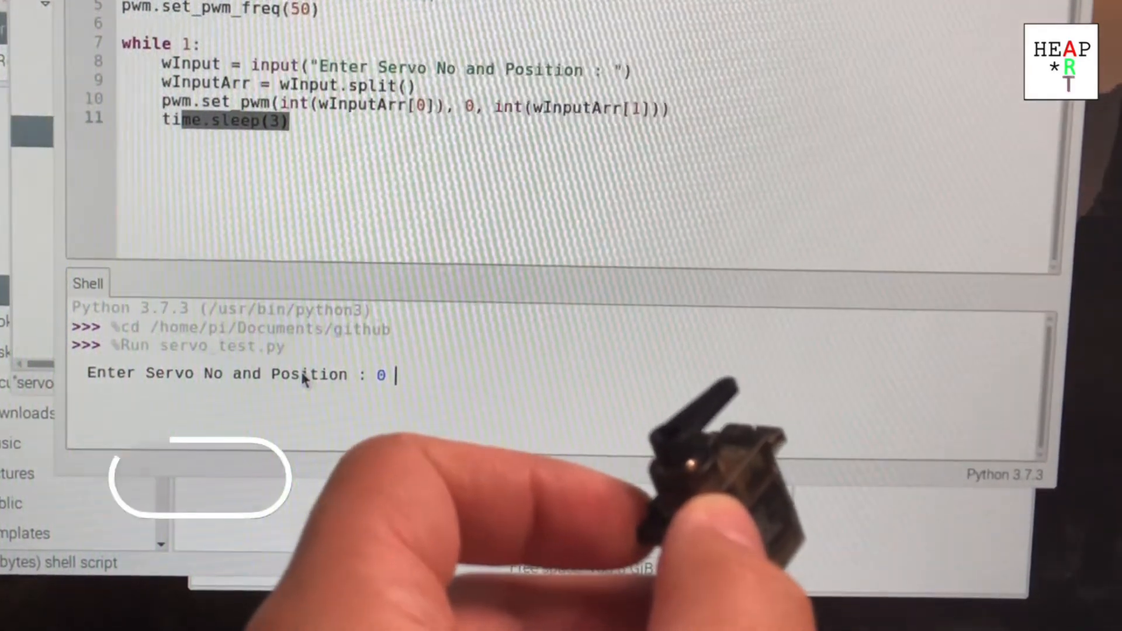
text(300)
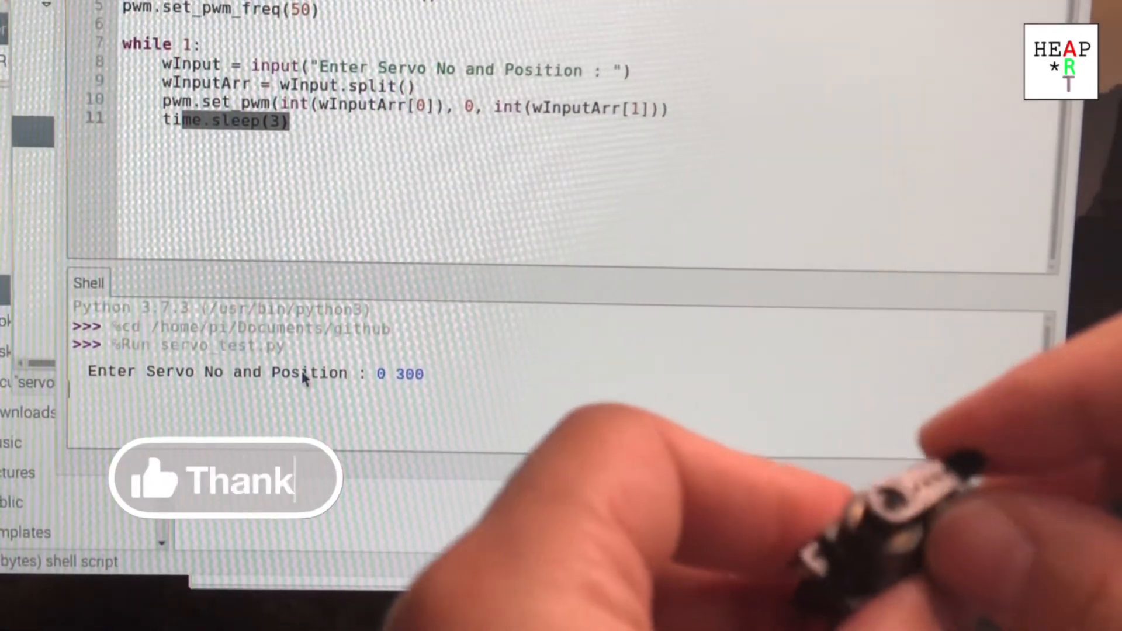
key(enter)
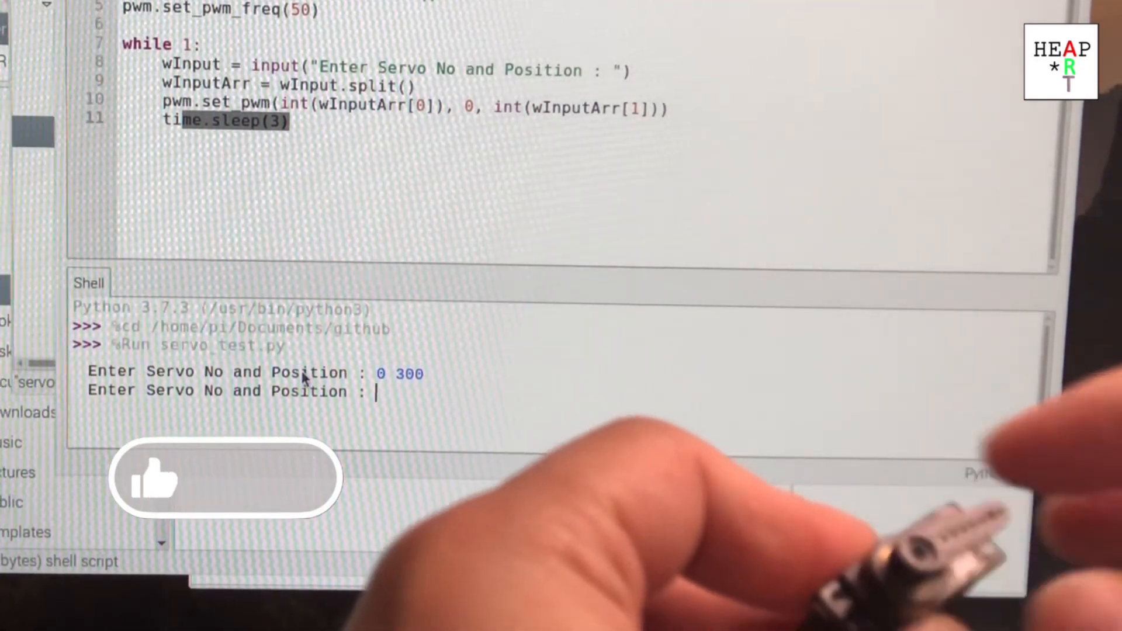
text(0)
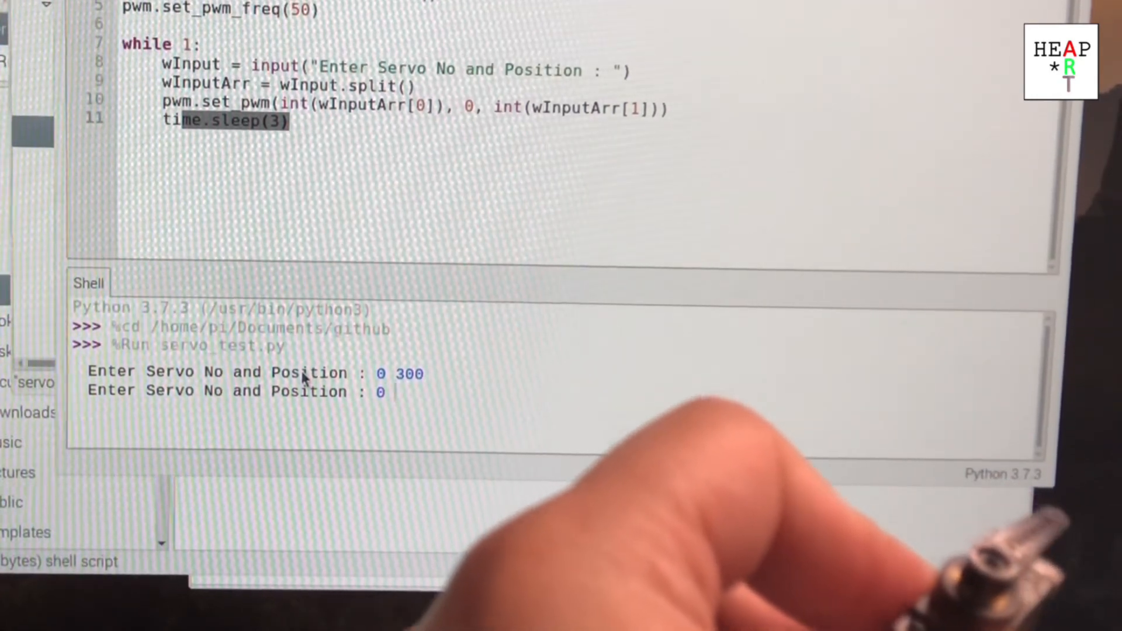
text(400)
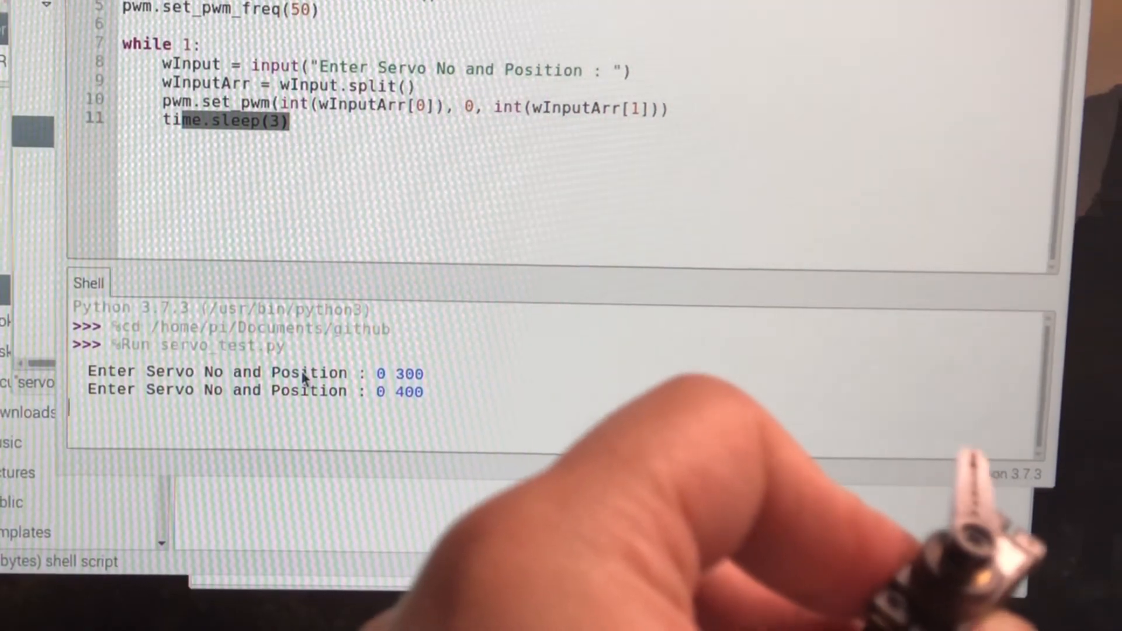
text(0)
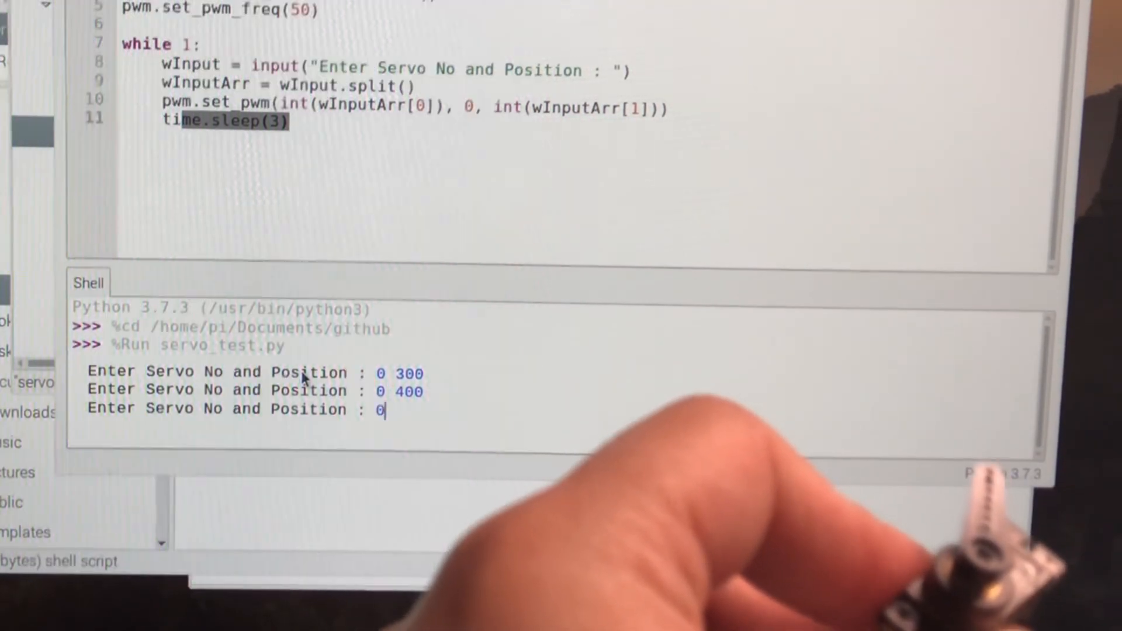